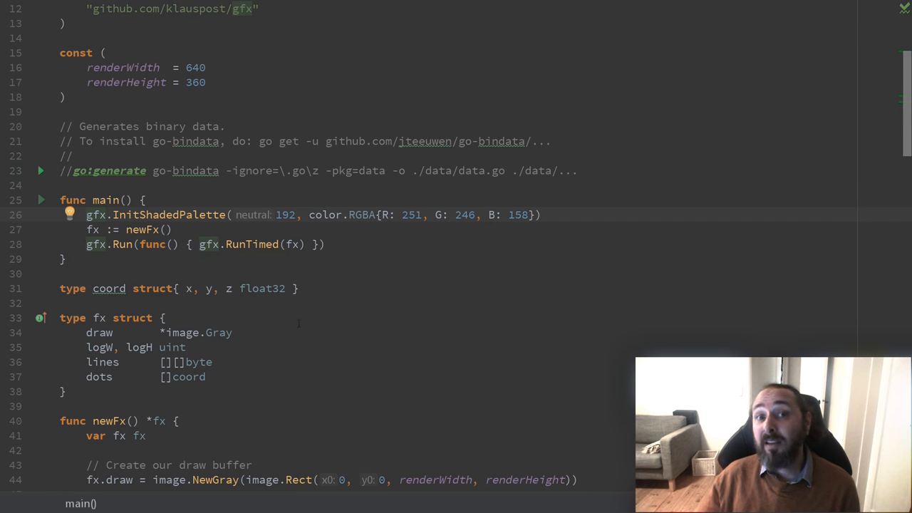
Step: Review the dot setup: the 50000 dot count, the coord type, and coordinate storage
{"action": "scroll", "scroll_direction": "down", "scroll_amount": 3}
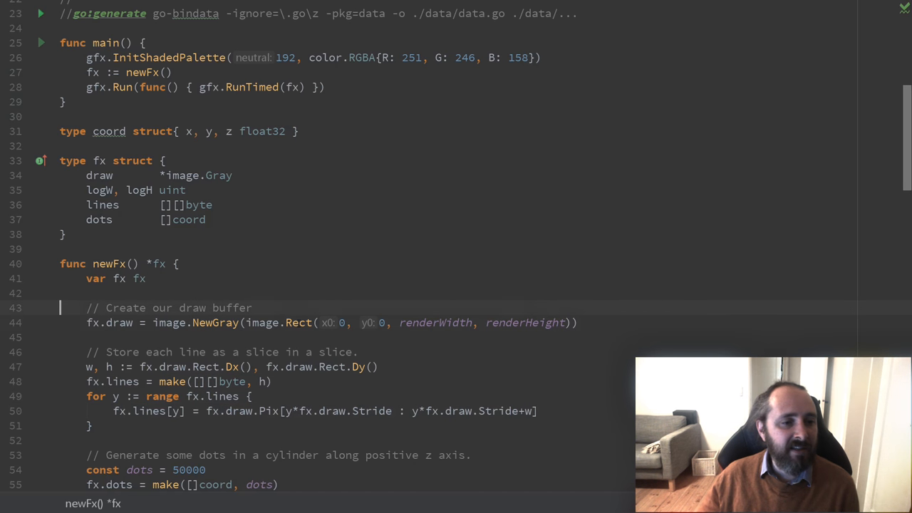
{"action": "left_click_drag", "start_coordinate": [59, 308], "coordinate": [60, 337]}
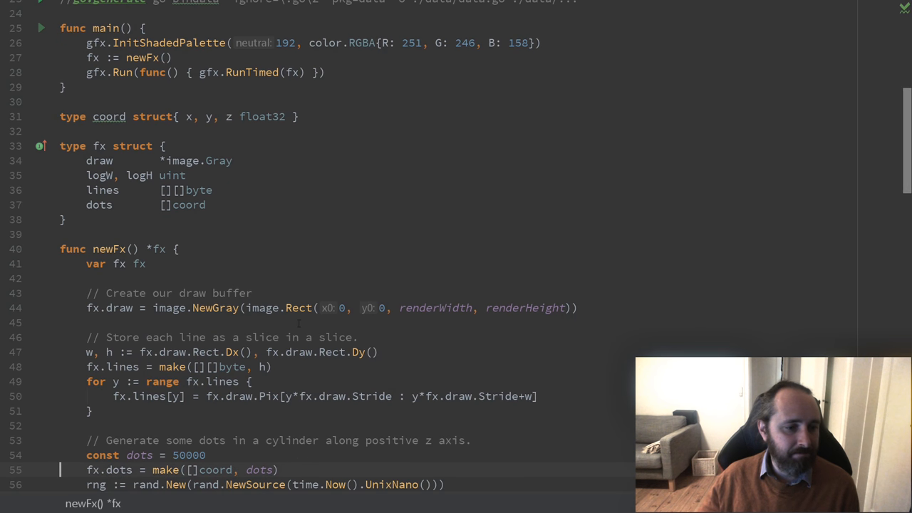
{"action": "scroll", "scroll_direction": "down", "scroll_amount": 3}
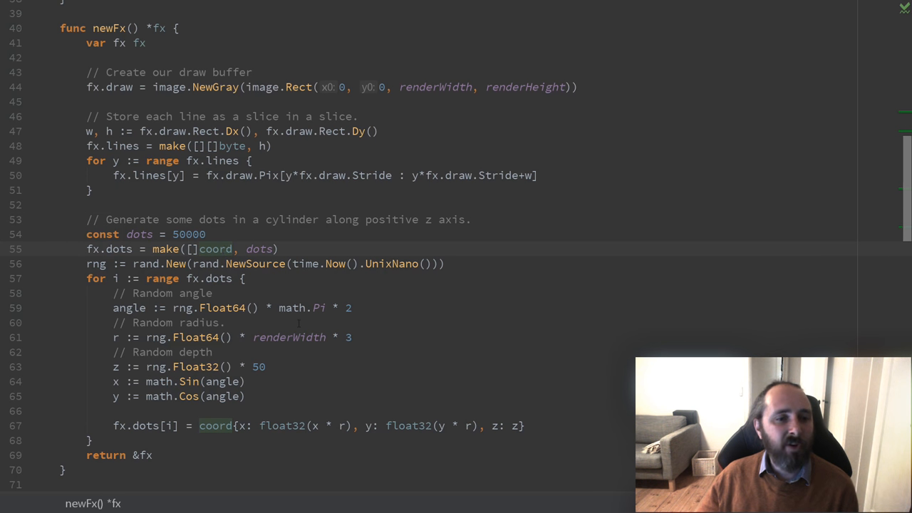
{"action": "scroll", "scroll_direction": "up", "scroll_amount": 3}
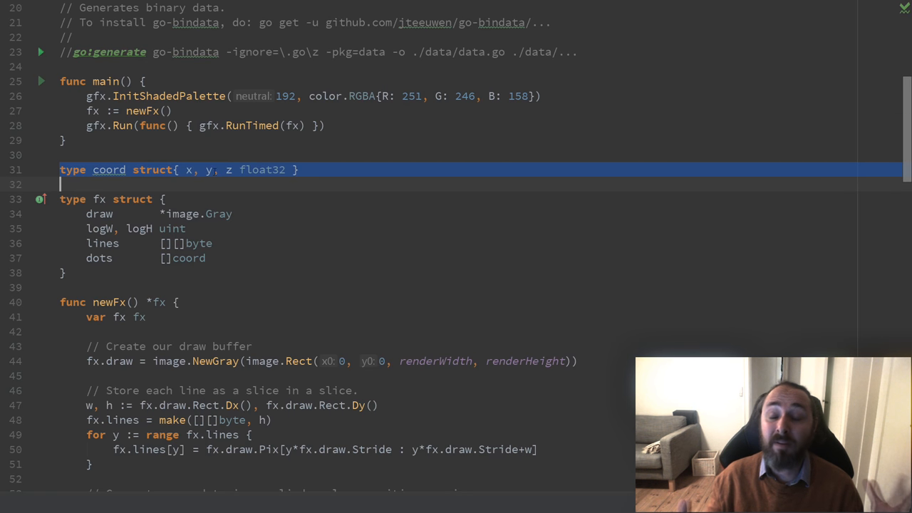
{"action": "scroll", "scroll_direction": "down", "scroll_amount": 3}
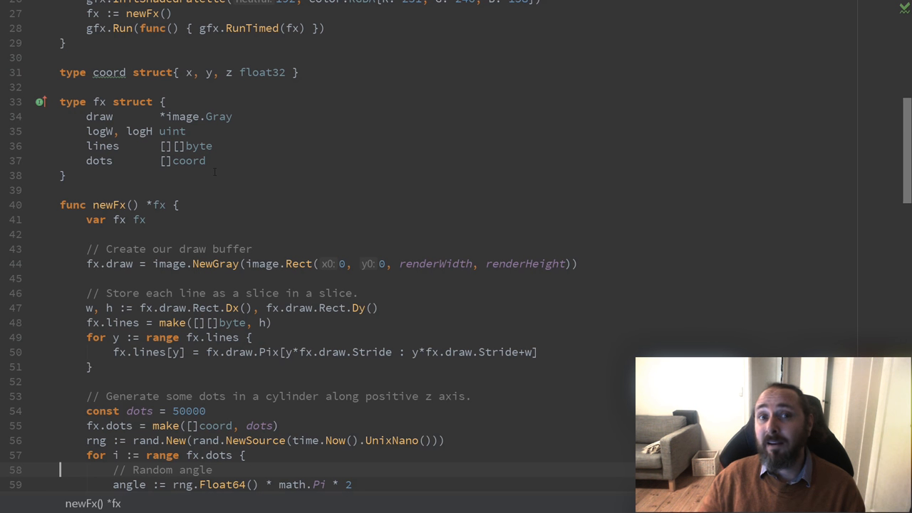
{"action": "scroll", "scroll_direction": "down", "scroll_amount": 3}
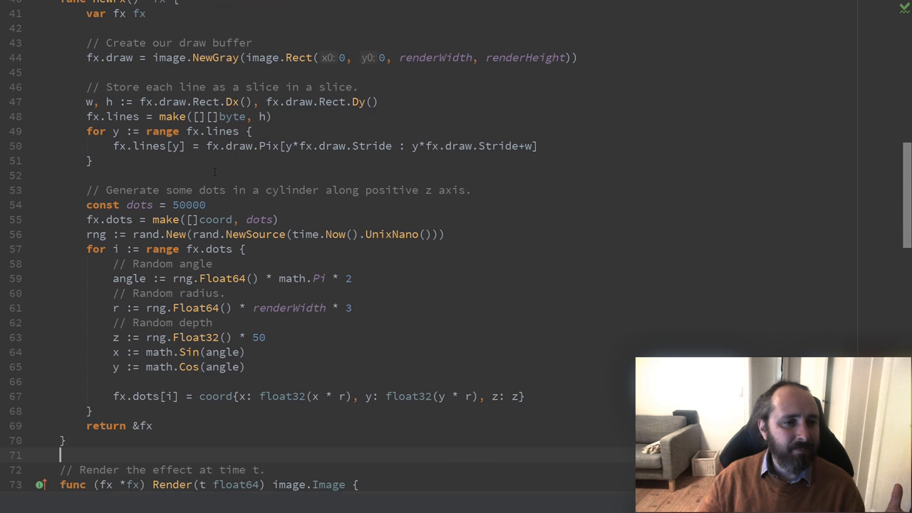
{"action": "left_click", "coordinate": [189, 204]}
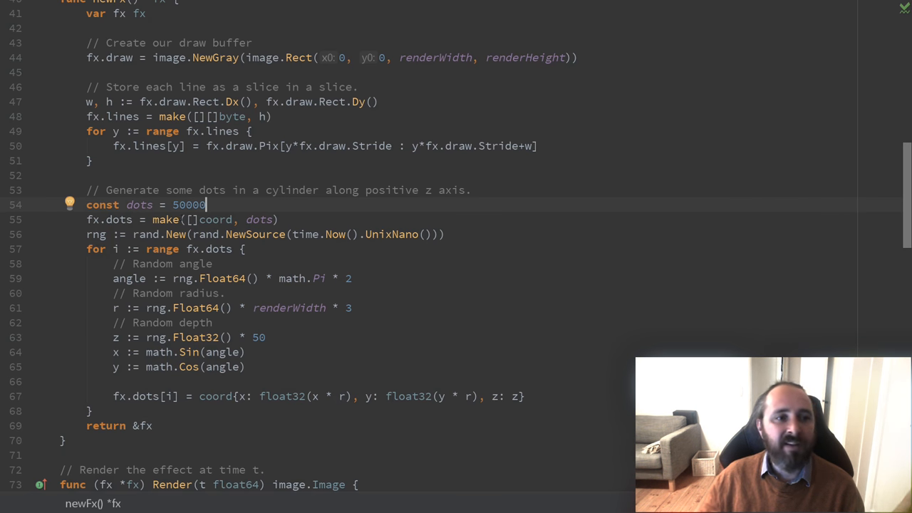
{"action": "double_click", "coordinate": [215, 219]}
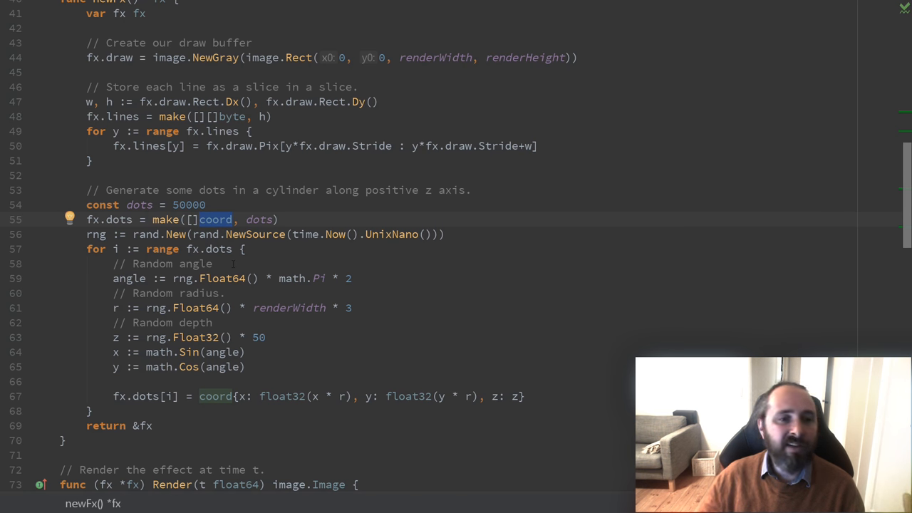
{"action": "scroll", "scroll_direction": "down", "scroll_amount": 3}
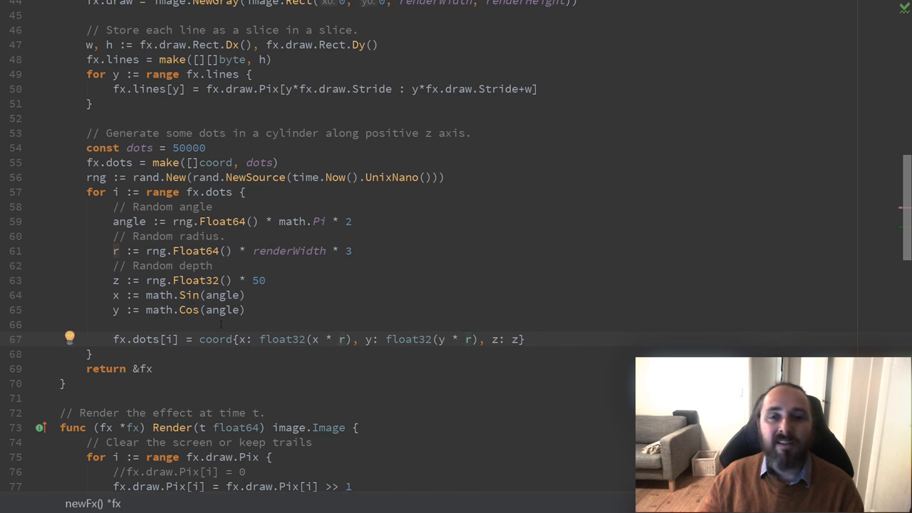
{"action": "left_click", "coordinate": [340, 339]}
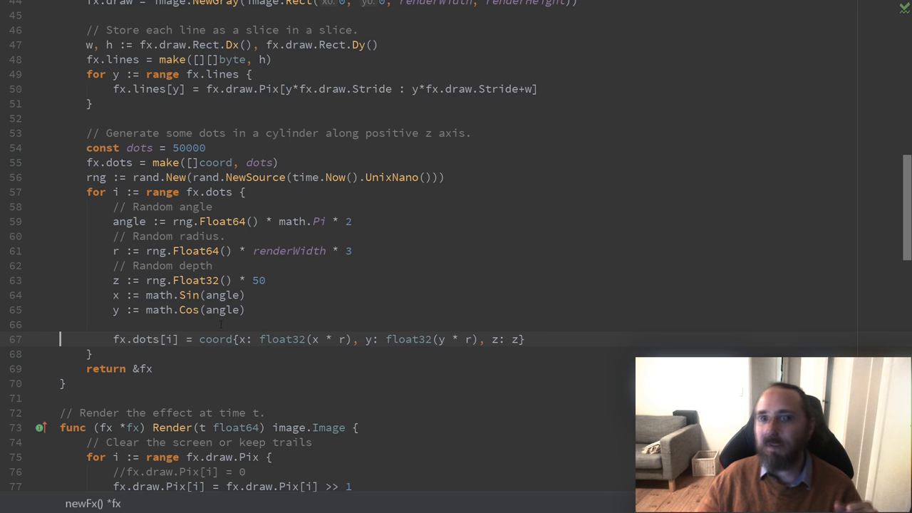
Step: Inspect the disabled rotation block, the t2 scaling calculation, and the maxZ scaling-disable condition
{"action": "scroll", "scroll_direction": "down", "scroll_amount": 3}
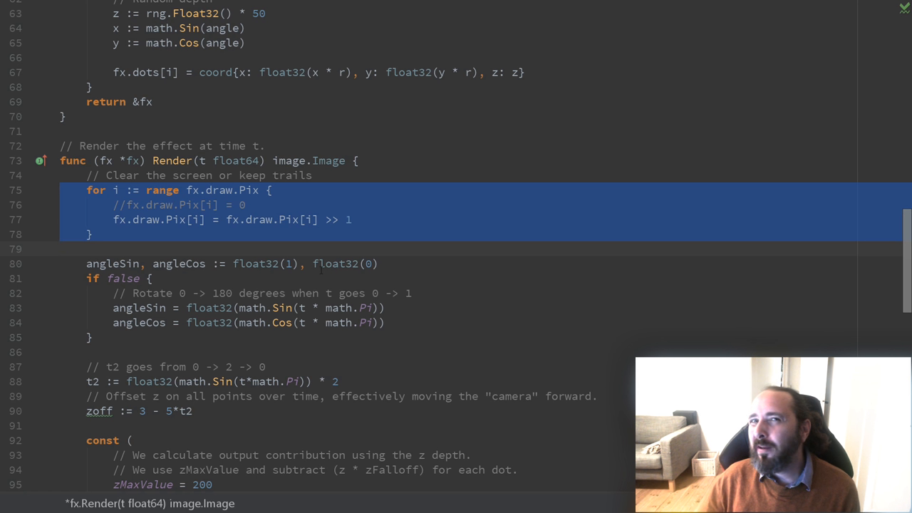
{"action": "left_click", "coordinate": [350, 220]}
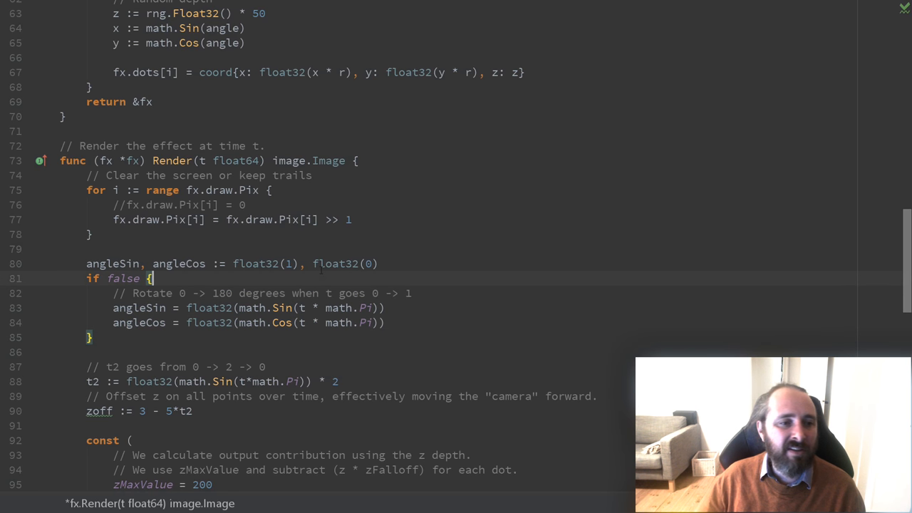
{"action": "scroll", "scroll_direction": "down", "scroll_amount": 3}
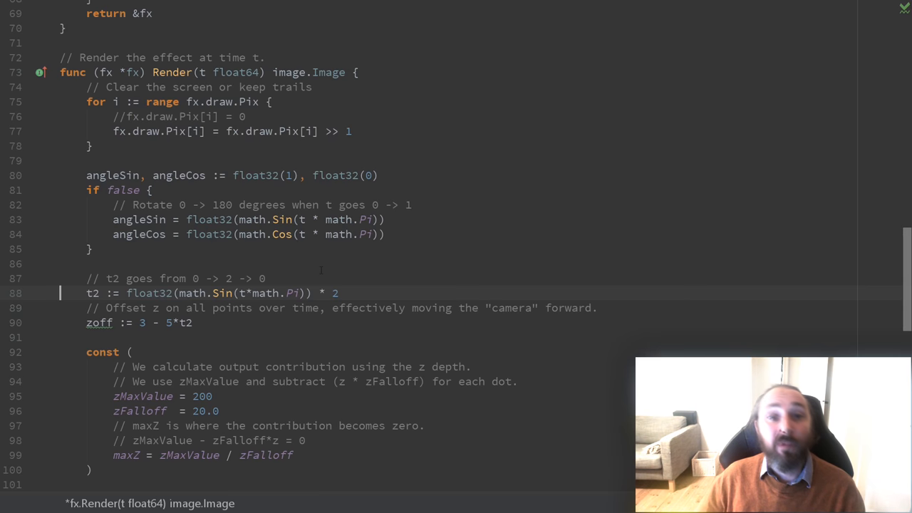
{"action": "left_click", "coordinate": [214, 293]}
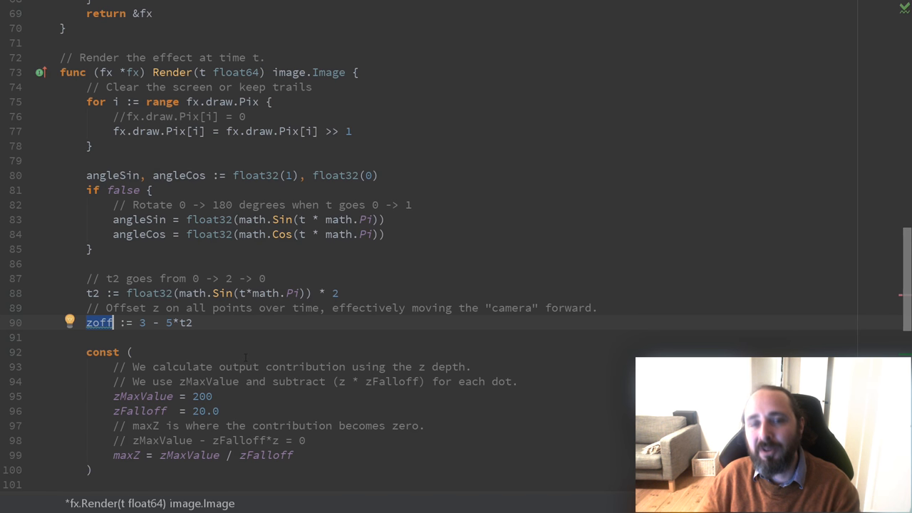
{"action": "scroll", "scroll_direction": "down", "scroll_amount": 3}
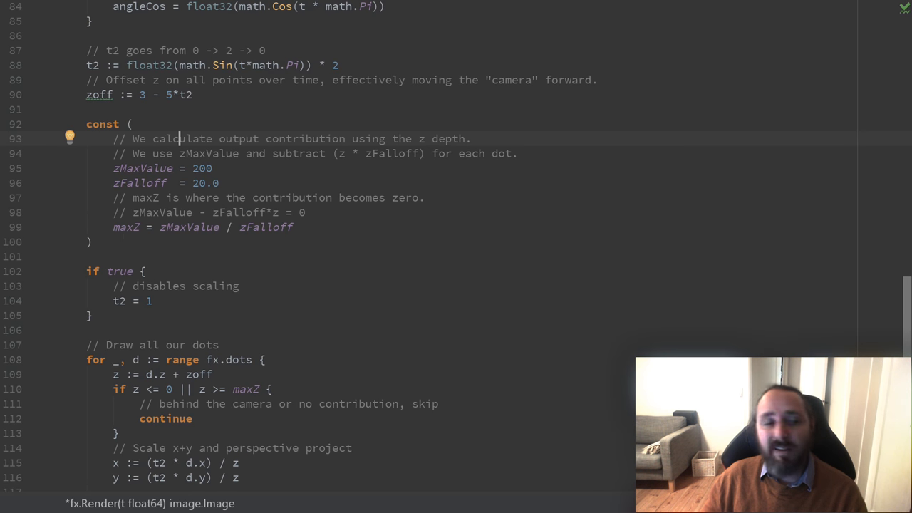
{"action": "double_click", "coordinate": [125, 226]}
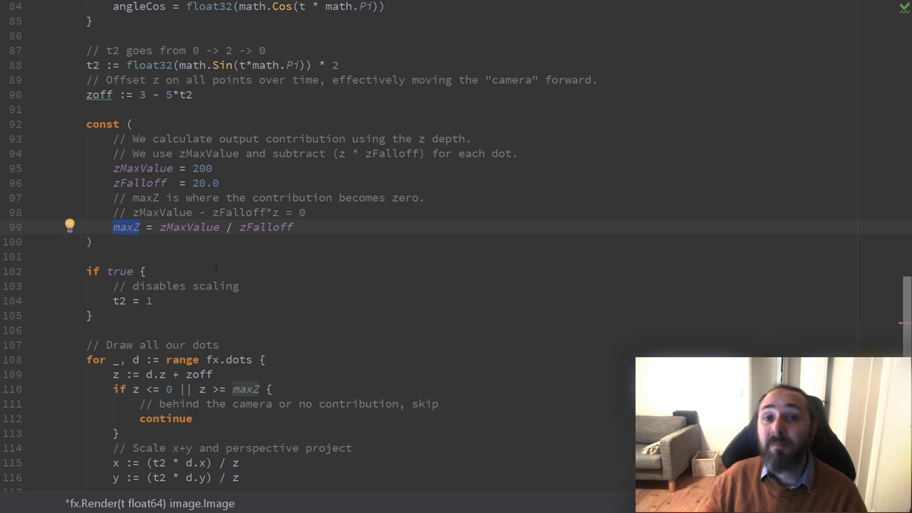
{"action": "double_click", "coordinate": [125, 226]}
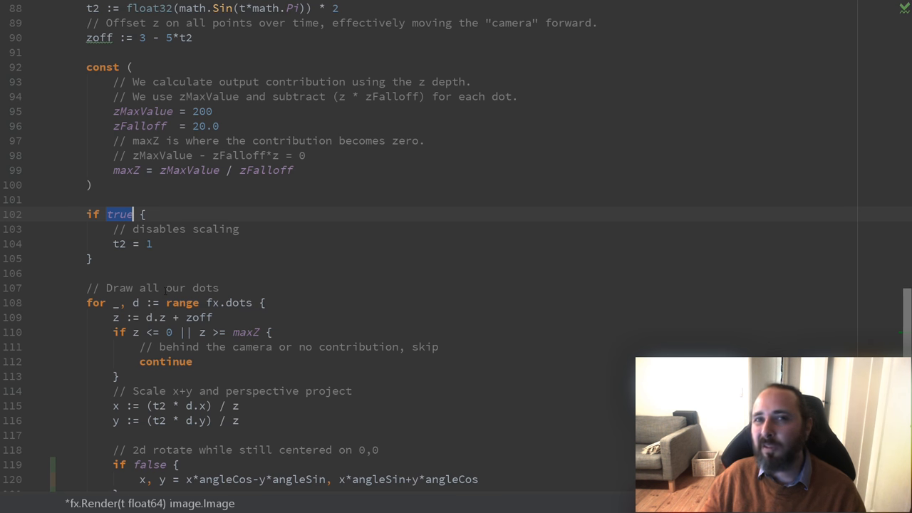
Step: Edit the Render code near the behind-camera depth check, typing '='
{"action": "scroll", "scroll_direction": "down", "scroll_amount": 3}
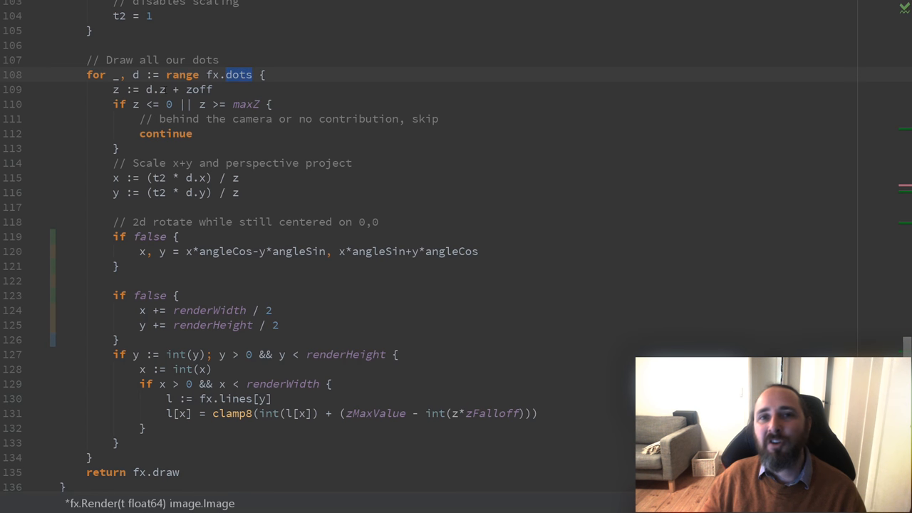
{"action": "double_click", "coordinate": [198, 90]}
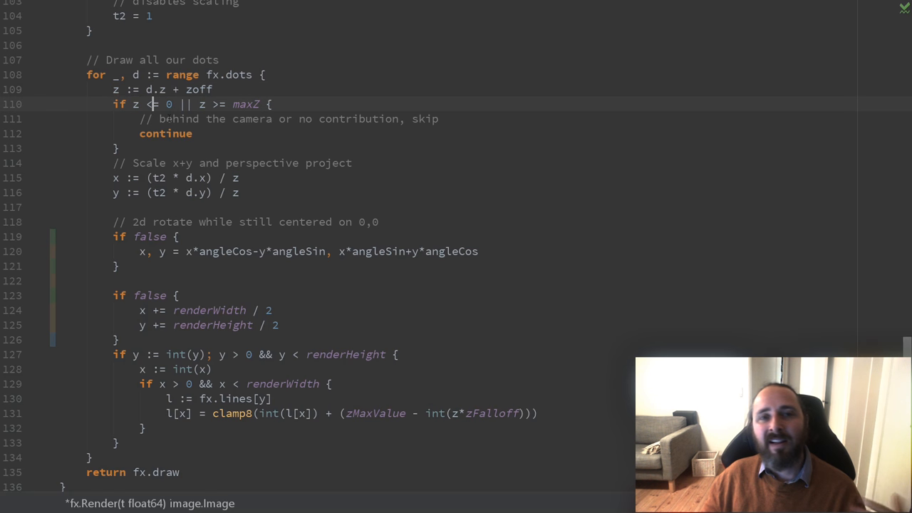
{"action": "type", "text": "="}
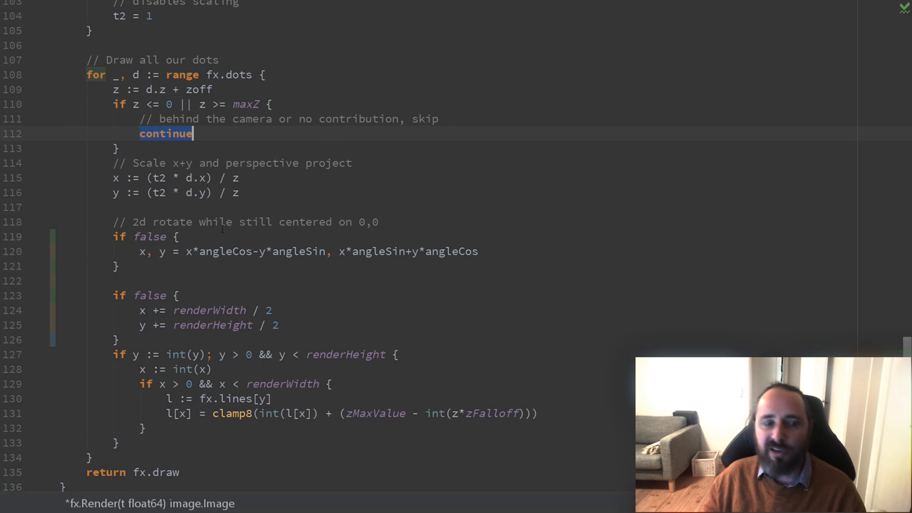
{"action": "scroll", "scroll_direction": "down", "scroll_amount": 3}
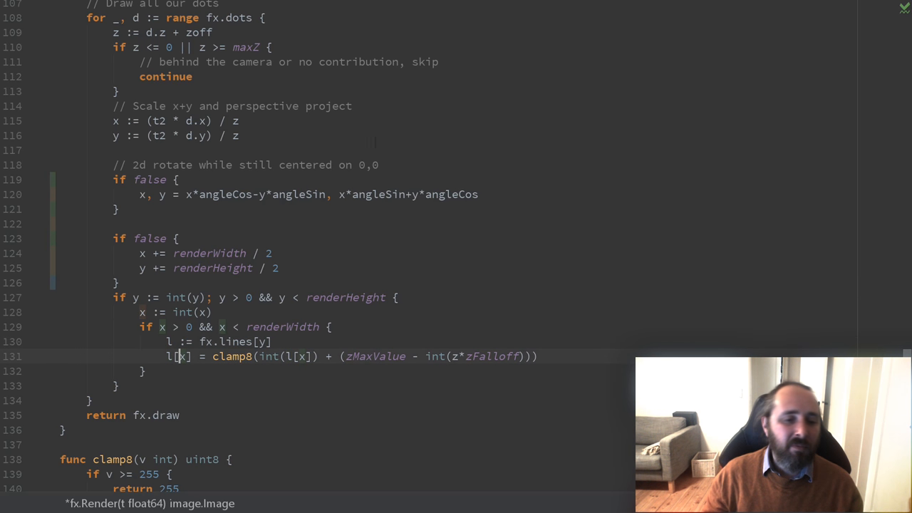
{"action": "double_click", "coordinate": [376, 356]}
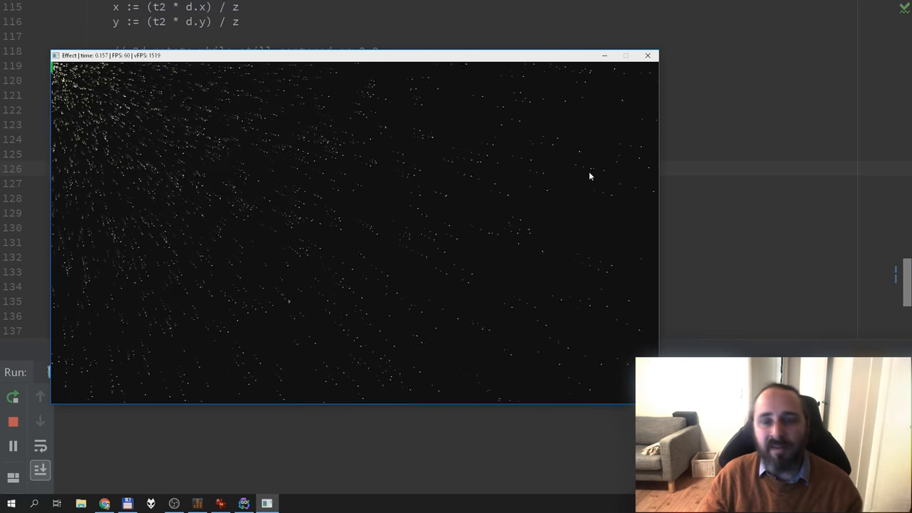
Step: Run main.go to show the uncentered dot field in the Effect window
{"action": "left_click", "coordinate": [647, 55]}
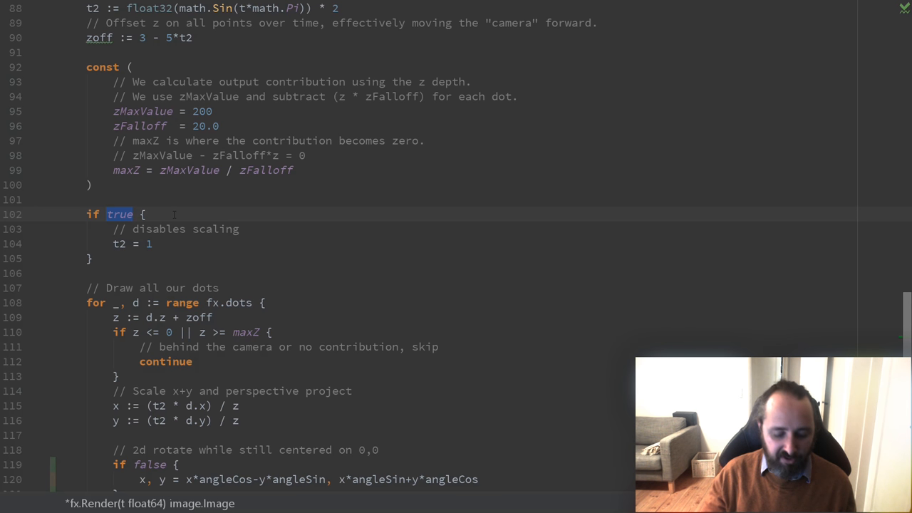
Step: Set the scaling-disable condition to false and run the effect
{"action": "type", "text": "fal"}
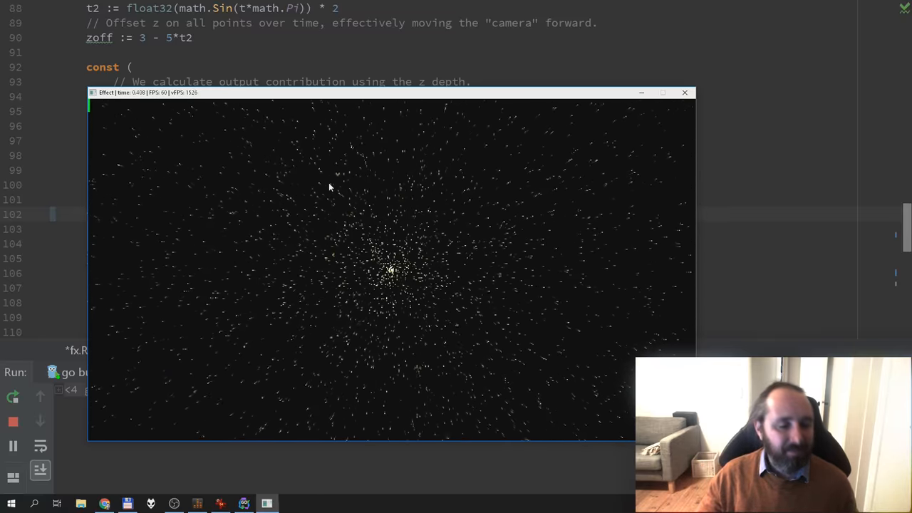
{"action": "left_click", "coordinate": [685, 92]}
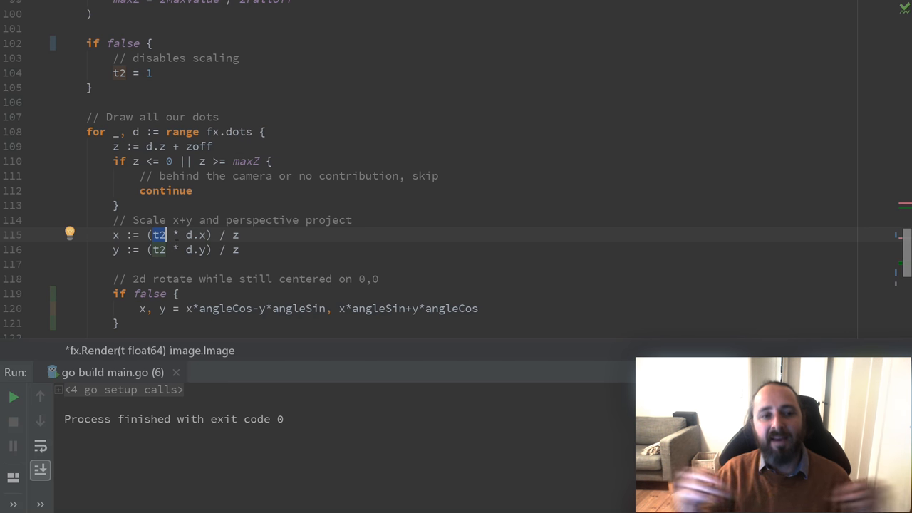
{"action": "left_click", "coordinate": [263, 249]}
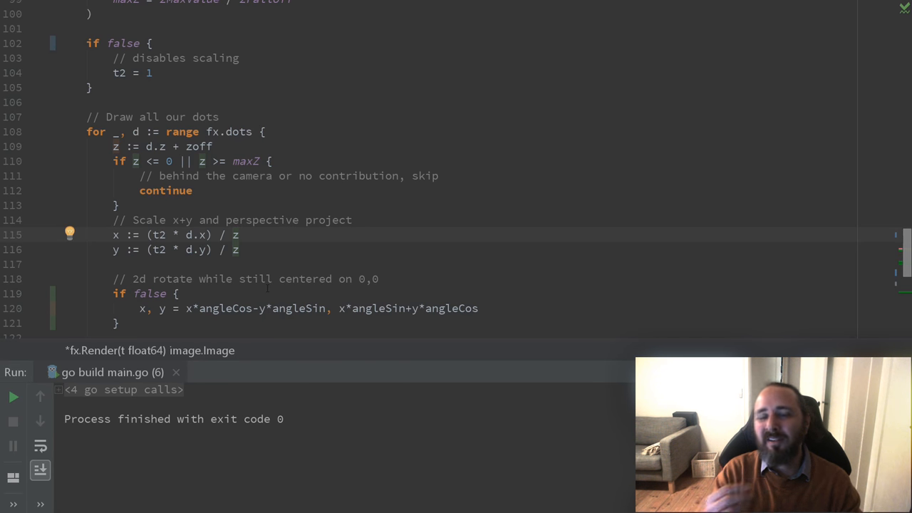
{"action": "scroll", "scroll_direction": "down", "scroll_amount": 3}
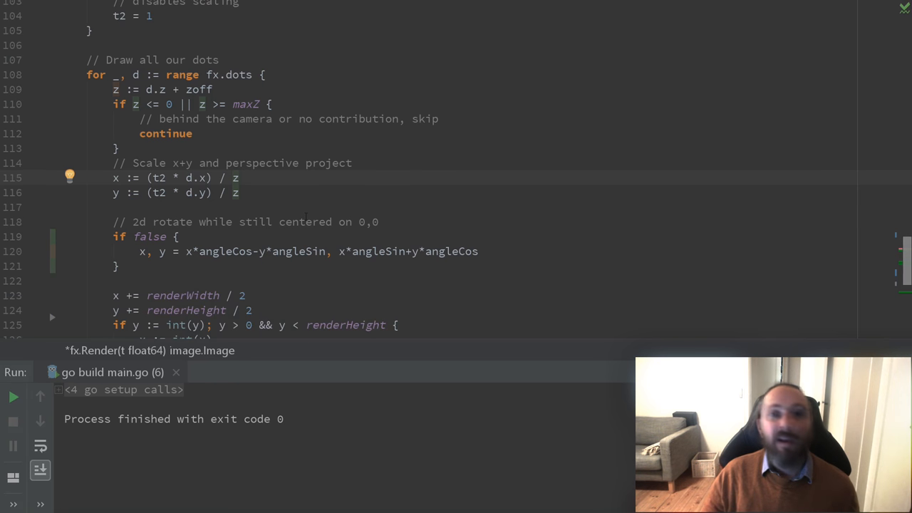
{"action": "scroll", "scroll_direction": "up", "scroll_amount": 3}
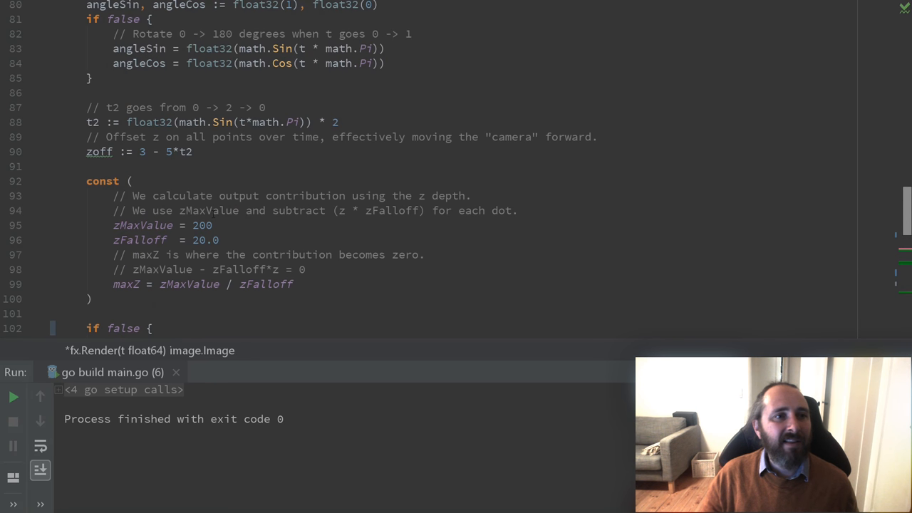
{"action": "scroll", "scroll_direction": "up", "scroll_amount": 3}
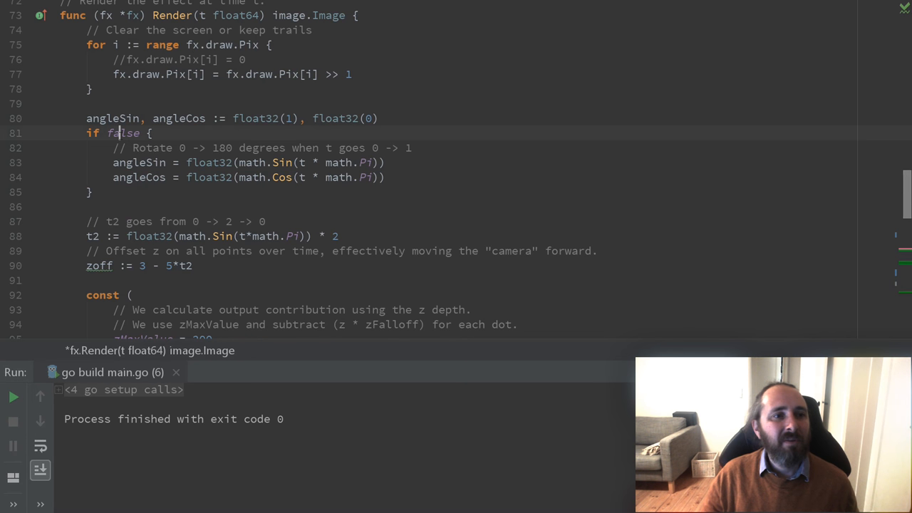
Step: Change the angle computation's condition to true and highlight where angleSin is used
{"action": "type", "text": "true"}
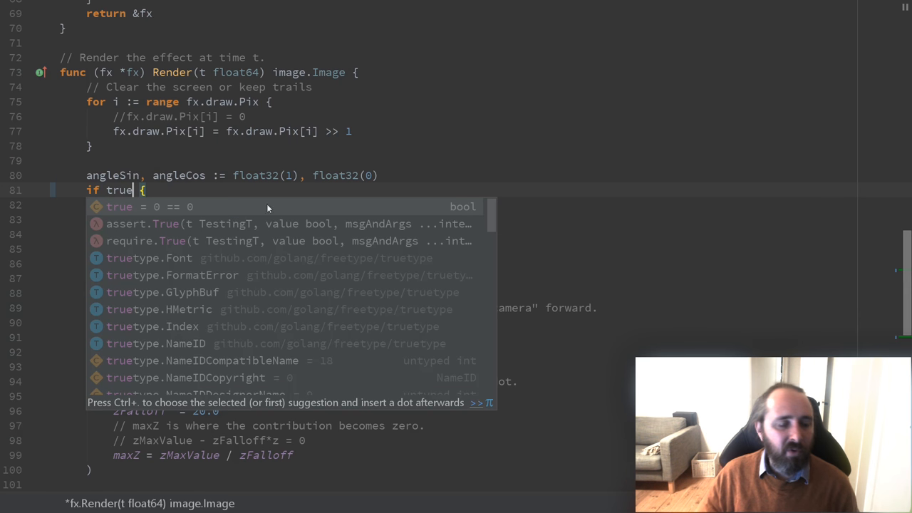
{"action": "key", "text": "Escape"}
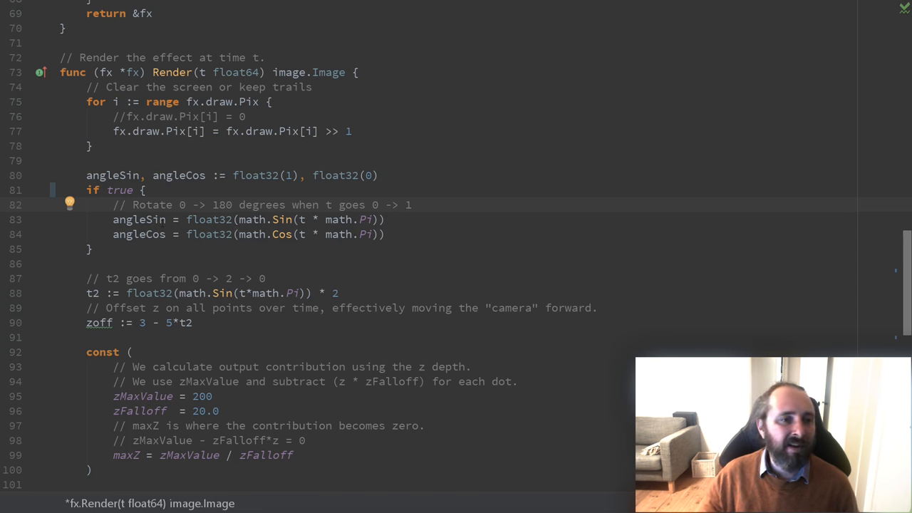
{"action": "left_click", "coordinate": [187, 205]}
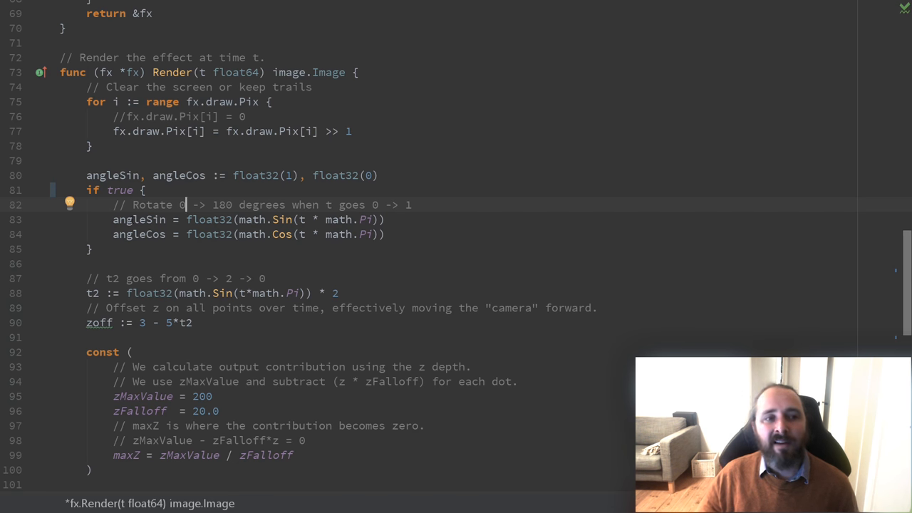
{"action": "double_click", "coordinate": [139, 220]}
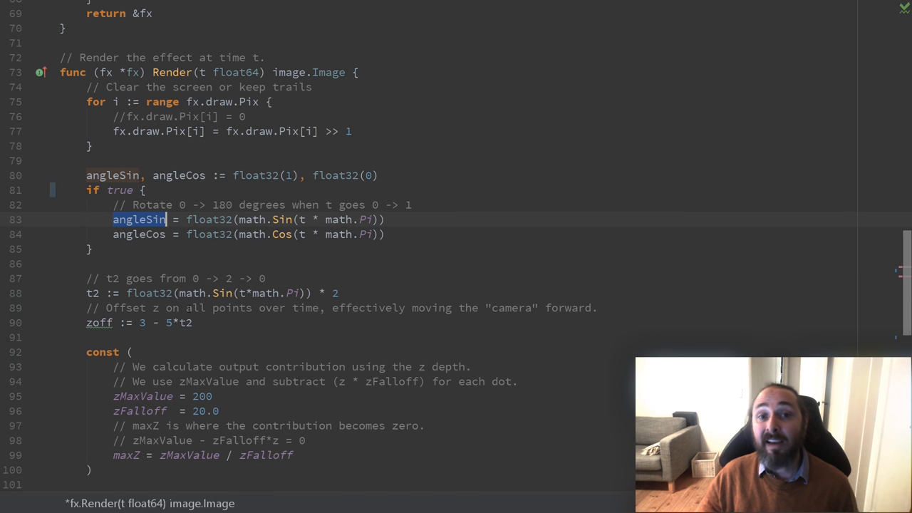
Step: Set the 2D rotate block to true with x, y = x*angleCos-y*angleSin, x*angleSin+y*angleCos
{"action": "scroll", "scroll_direction": "down", "scroll_amount": 3}
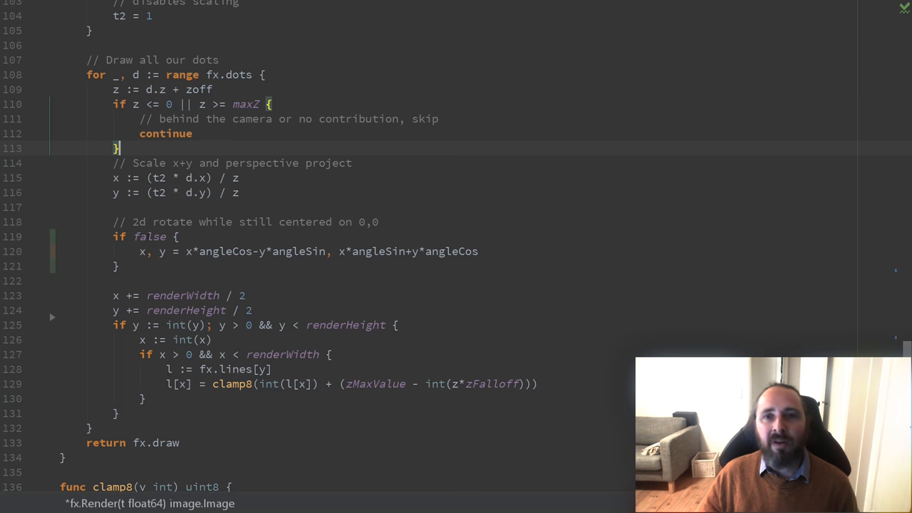
{"action": "type", "text": "true"}
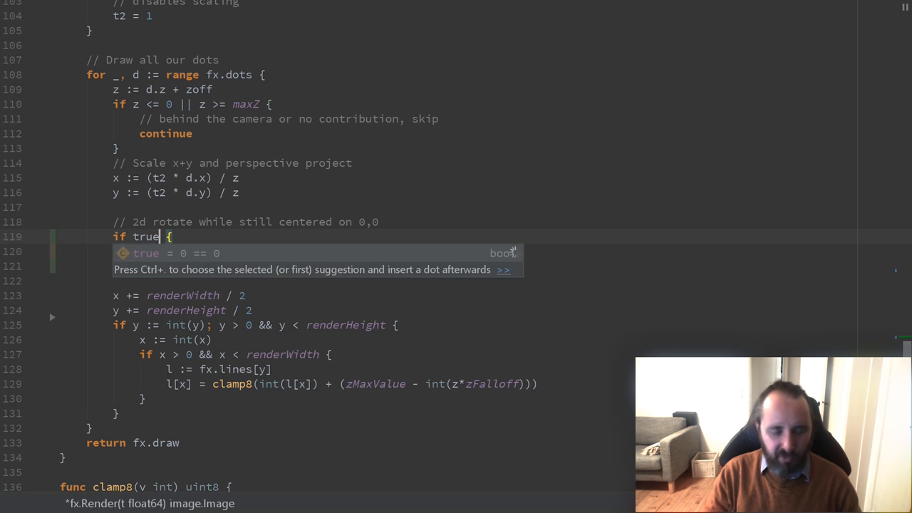
{"action": "type", "text": "x, y = x*angleCos-y*angleSin, x*angleSin+y*angleCos"}
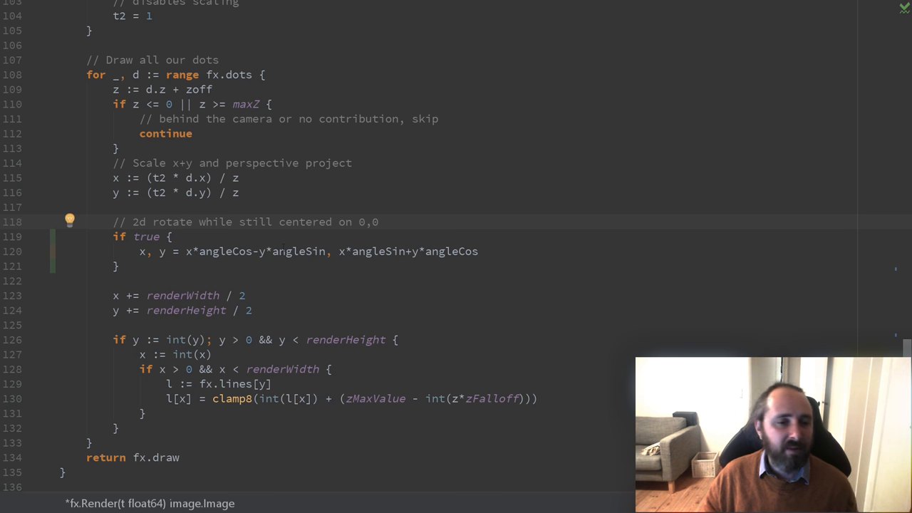
{"action": "double_click", "coordinate": [298, 251]}
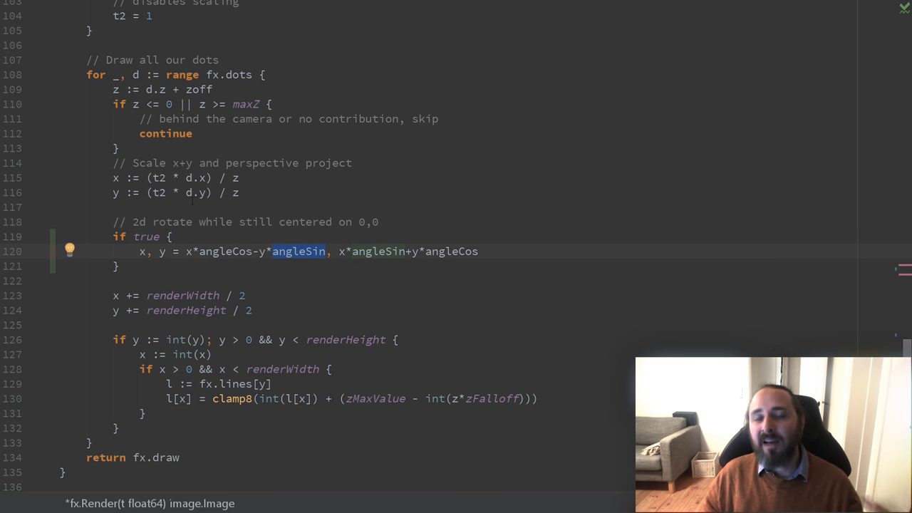
{"action": "mouse_move", "coordinate": [204, 286]}
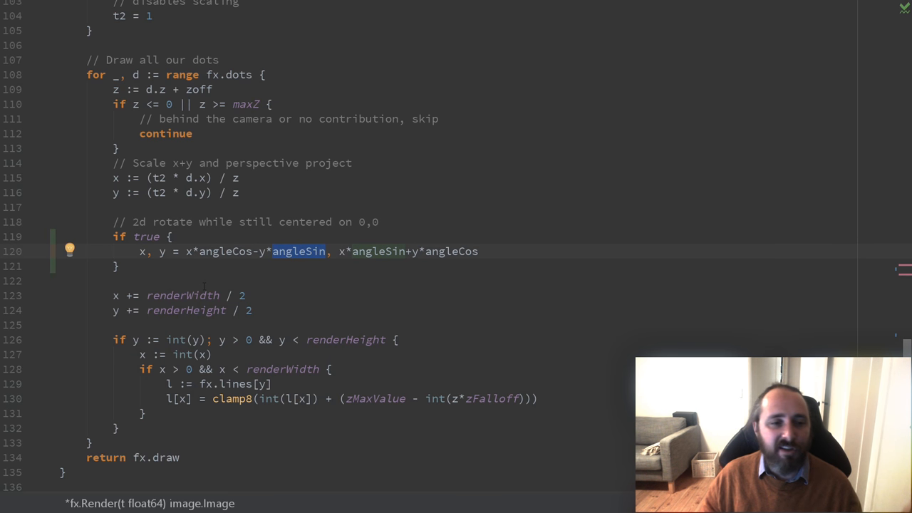
{"action": "scroll", "scroll_direction": "down", "scroll_amount": 3}
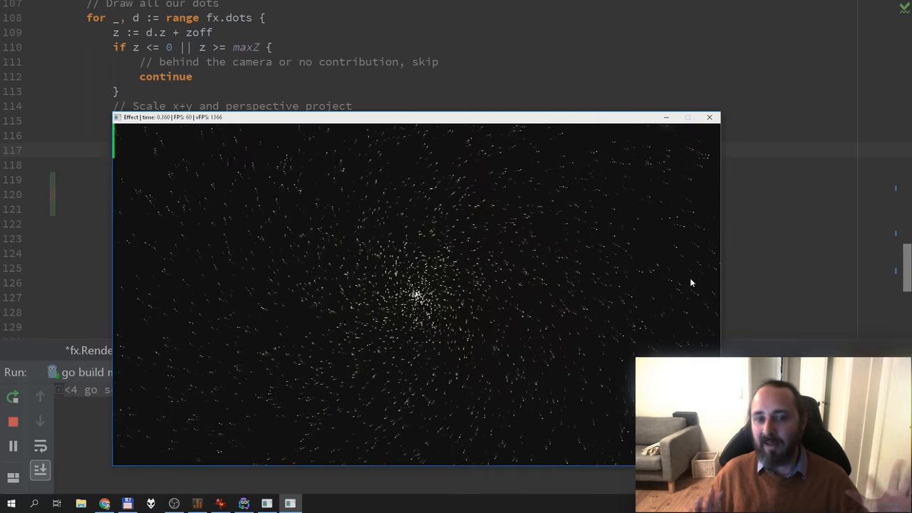
Step: Drag the running Effect window up and left to watch the rotating spiral
{"action": "left_click_drag", "start_coordinate": [416, 117], "coordinate": [323, 104]}
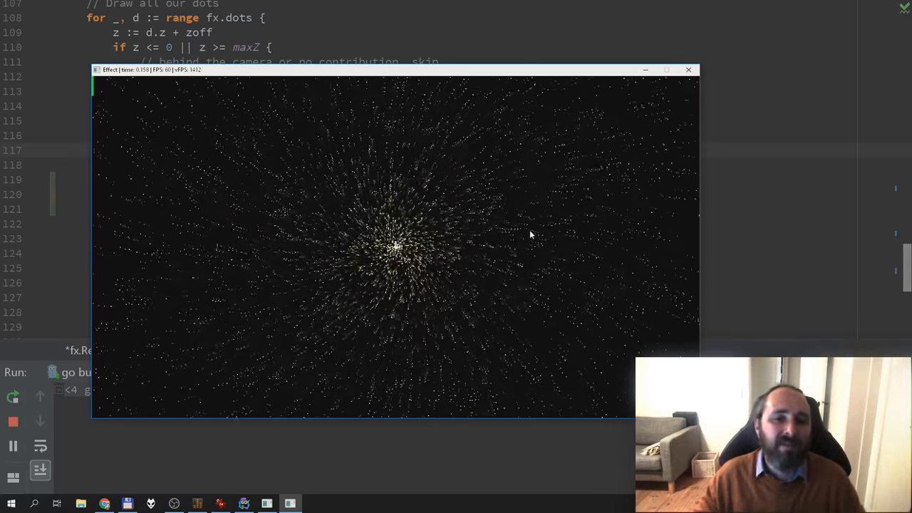
{"action": "mouse_move", "coordinate": [671, 110]}
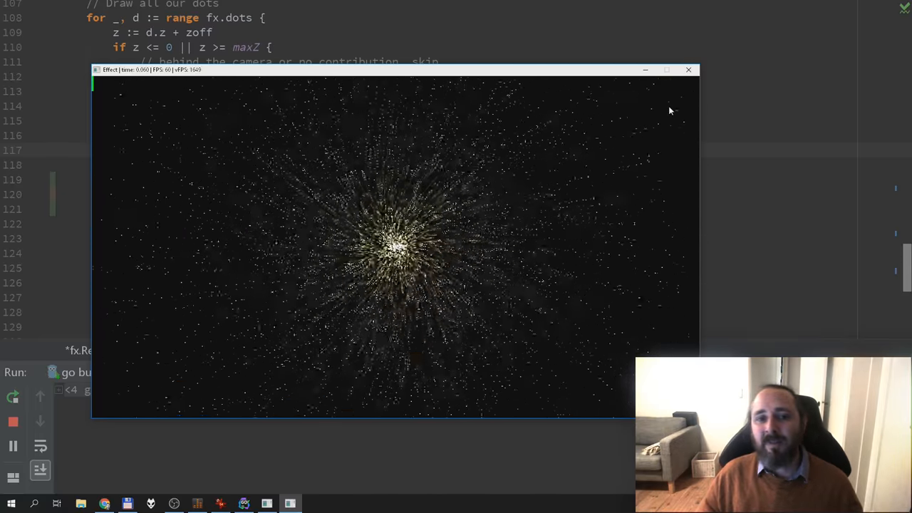